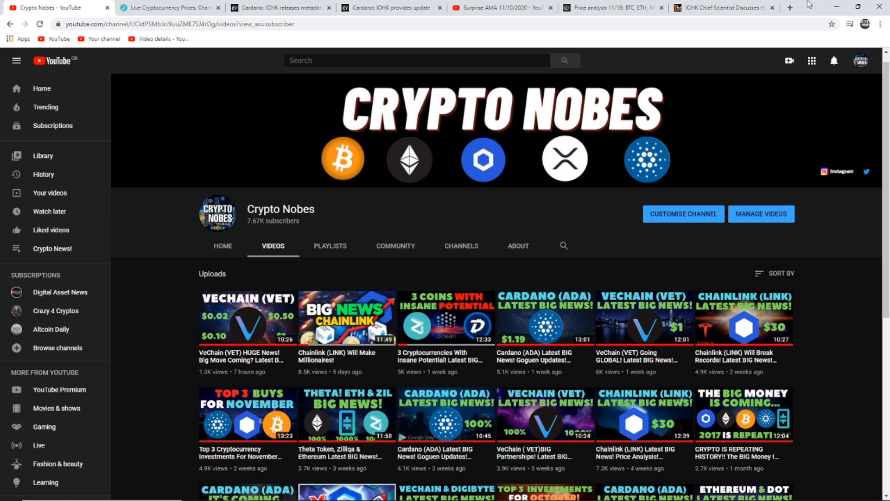
Switch to the LiveCoinWatch tab showing the live BTC, ETH and ADA price table.
click(168, 7)
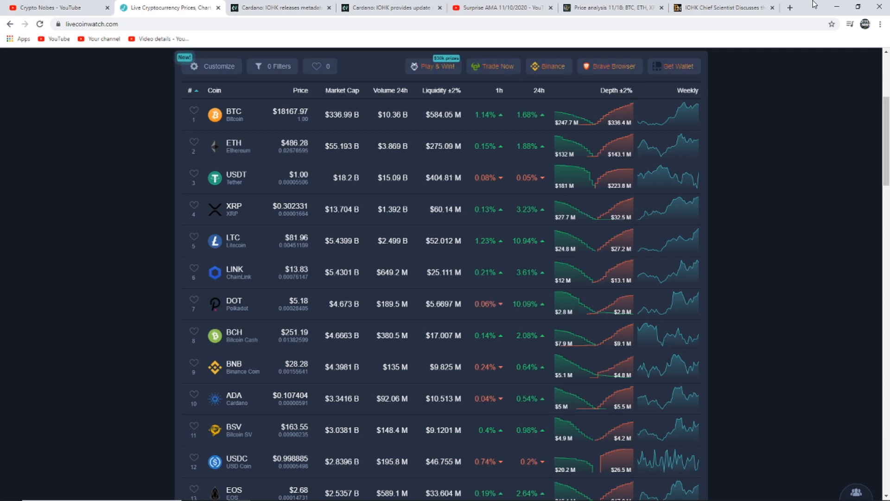
Switch to the Crypto News Flash tab 'Cardano: IOHK releases metadata server Smash'.
click(279, 7)
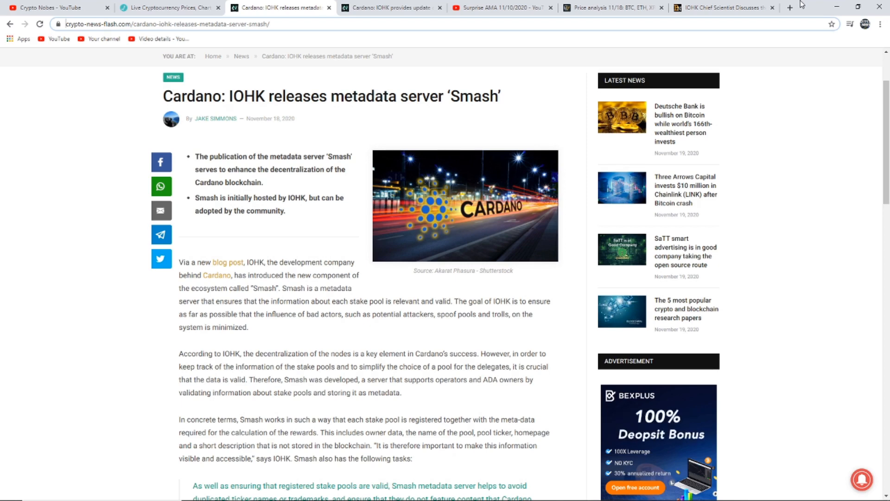
scroll(down, 3)
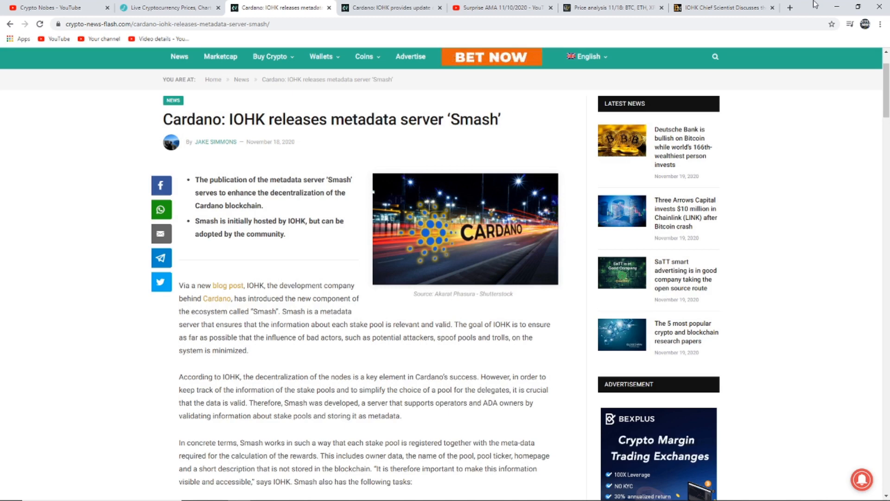
Switch to the 'Cardano: IOHK provides update on Goguen's progress' article tab.
click(389, 8)
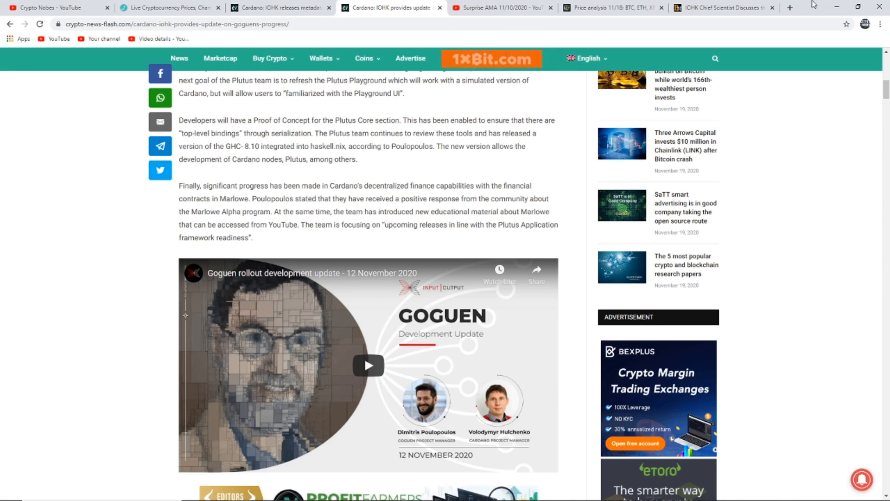
scroll(up, 3)
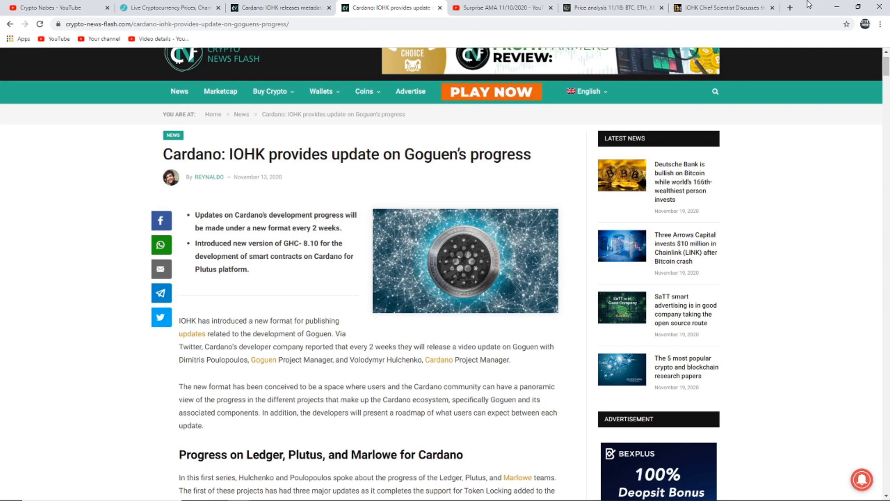
click(613, 8)
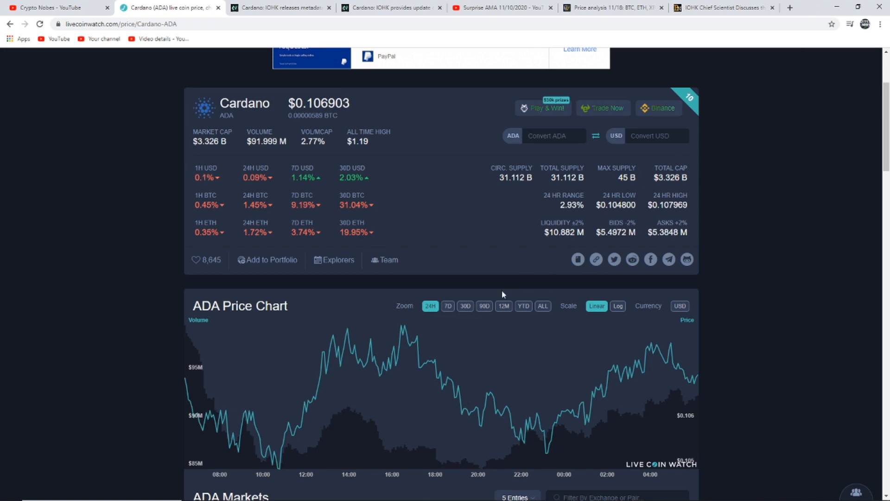
Show 30 days of ADA price history, then switch to the IOHK chief scientist staking article.
click(465, 306)
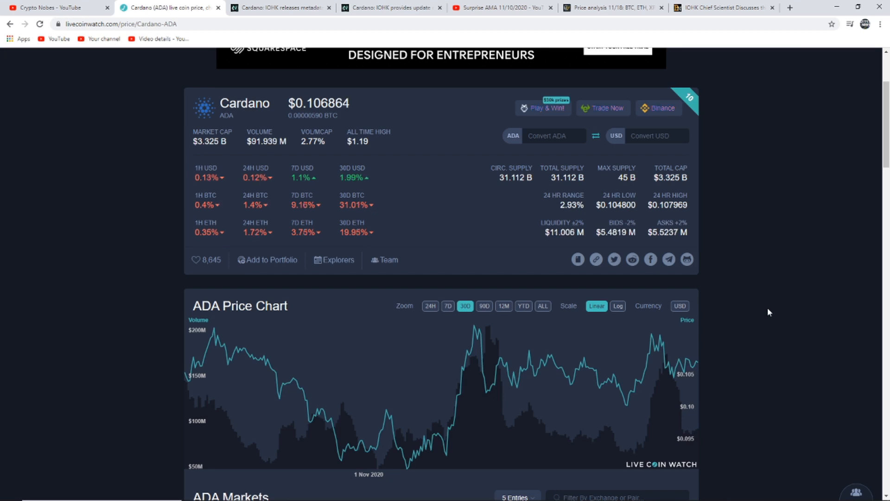
click(721, 7)
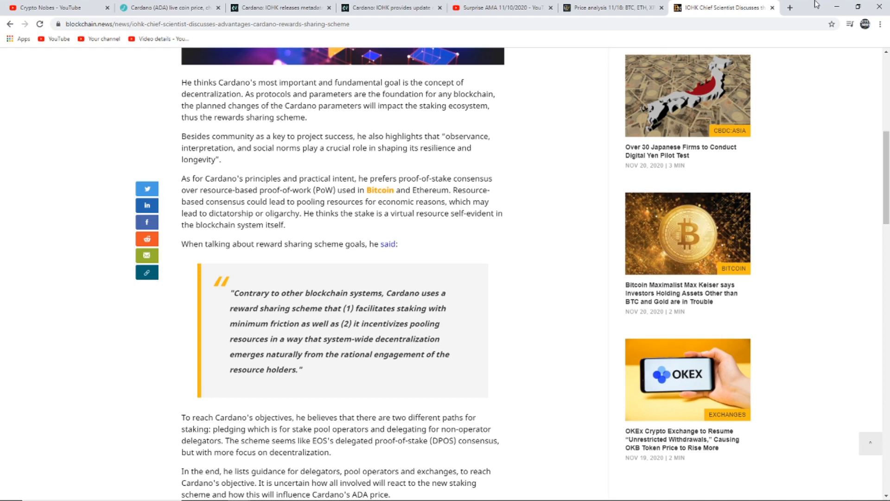
Scroll through the Blockchain.News staking article, then return to the Crypto Nobes YouTube videos tab.
scroll(down, 3)
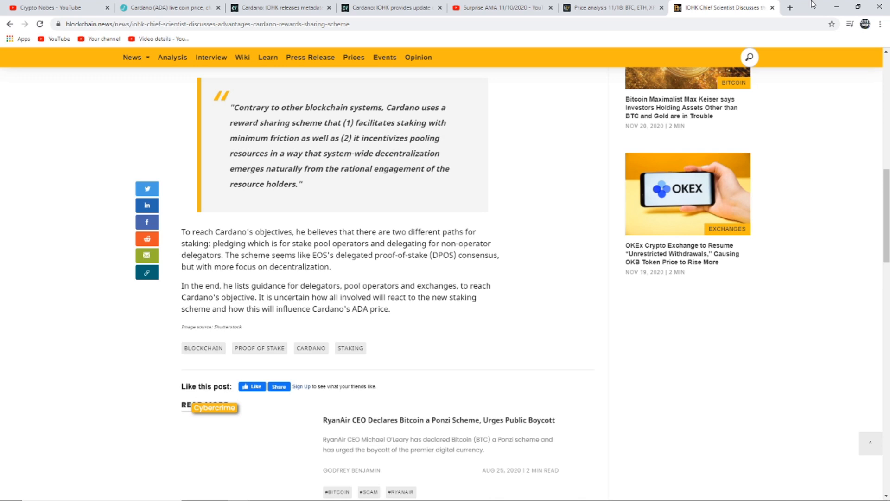
click(57, 7)
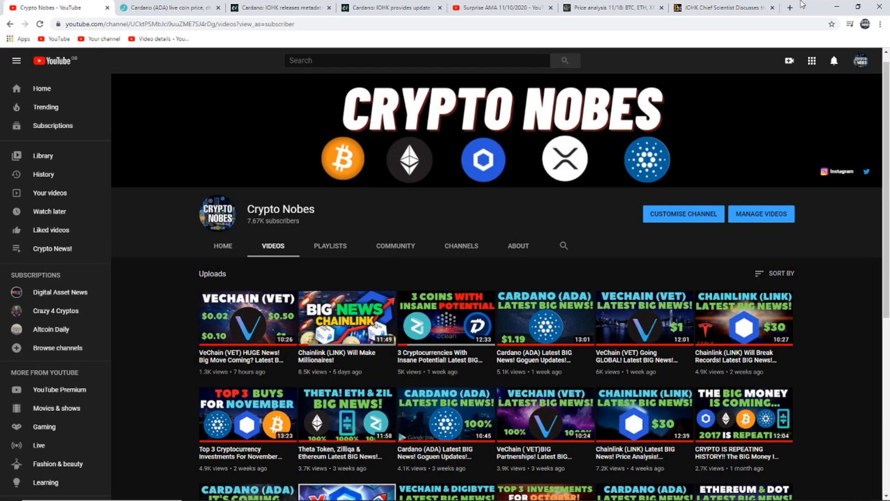